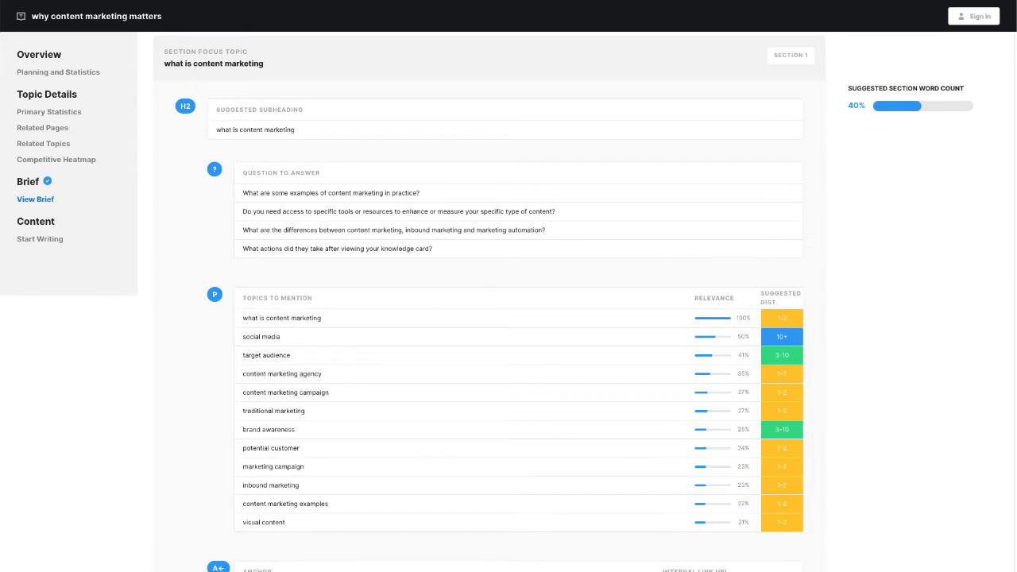
Scroll the Outline Brief to the H1 section listing the ranking titles.
{"action": "scroll", "scroll_direction": "down", "scroll_amount": 3}
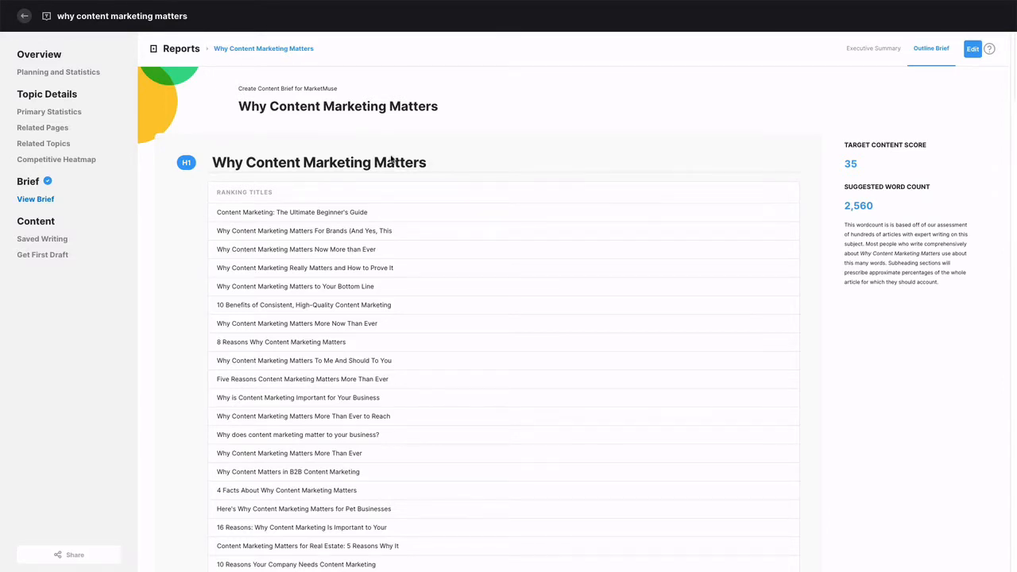
Copy the H2 'what is content marketing' and the three questions from the brief into the editor under the H1.
{"action": "left_click", "coordinate": [973, 47]}
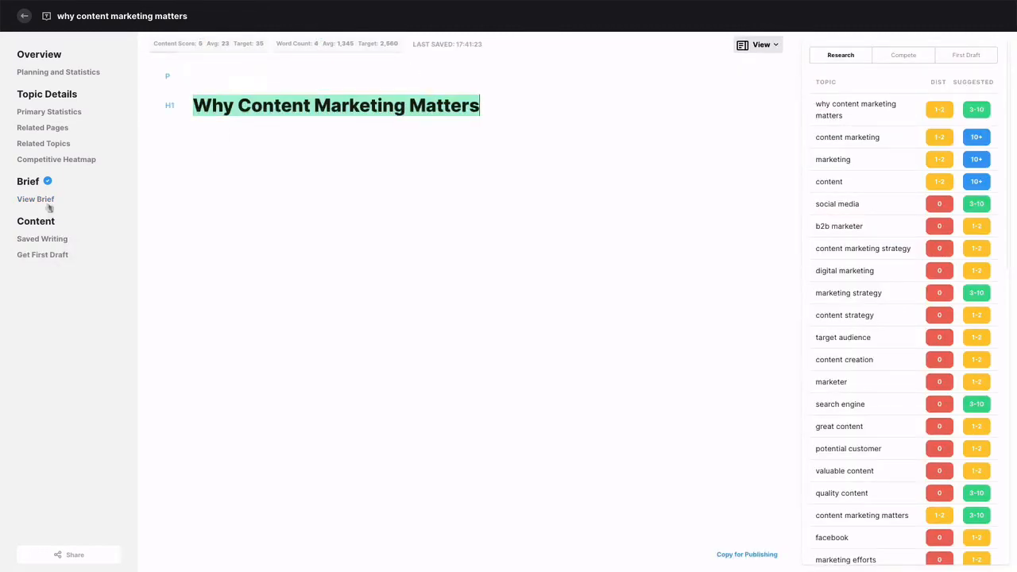
{"action": "left_click", "coordinate": [35, 199]}
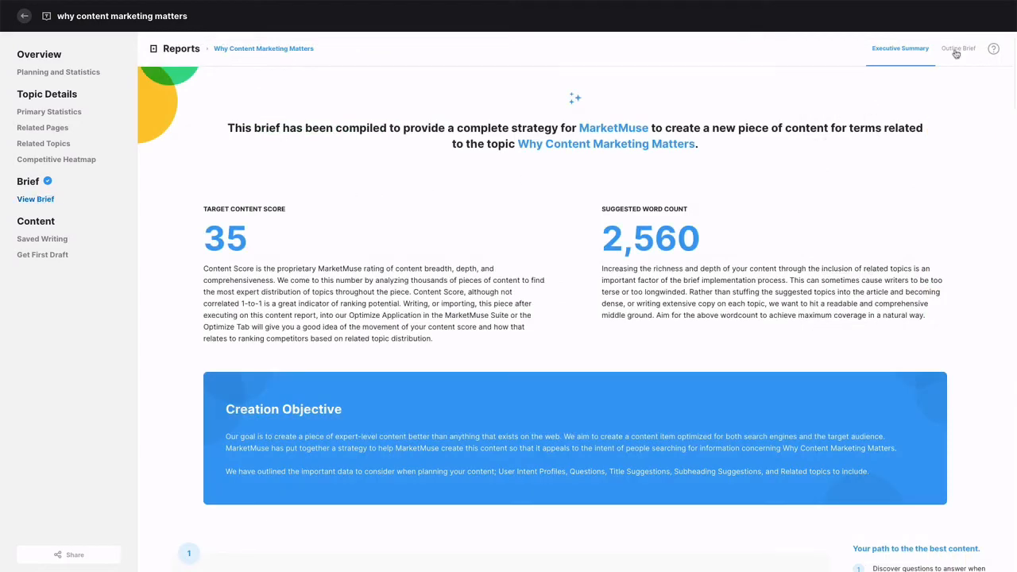
{"action": "left_click", "coordinate": [958, 47]}
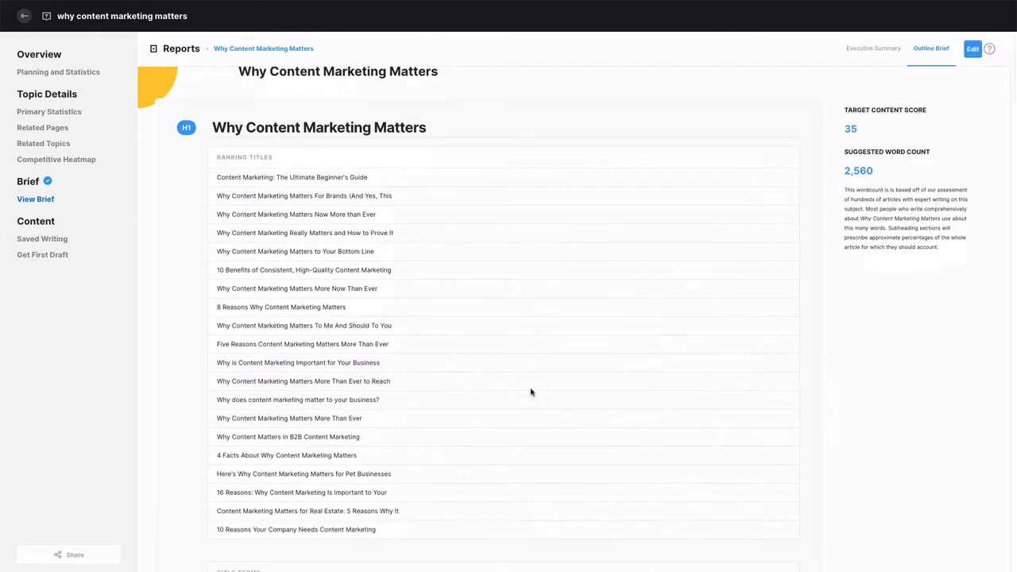
{"action": "left_click", "coordinate": [973, 47]}
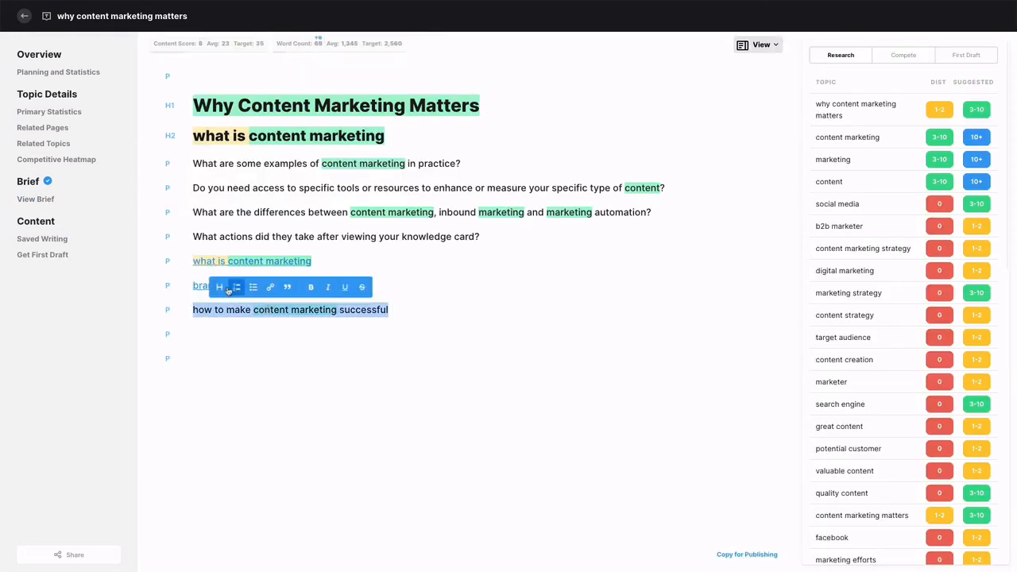